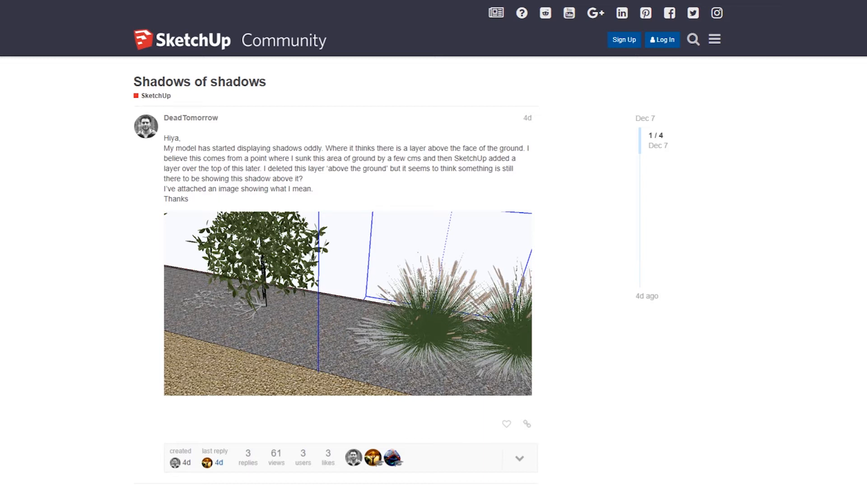
pyautogui.moveTo(855, 295)
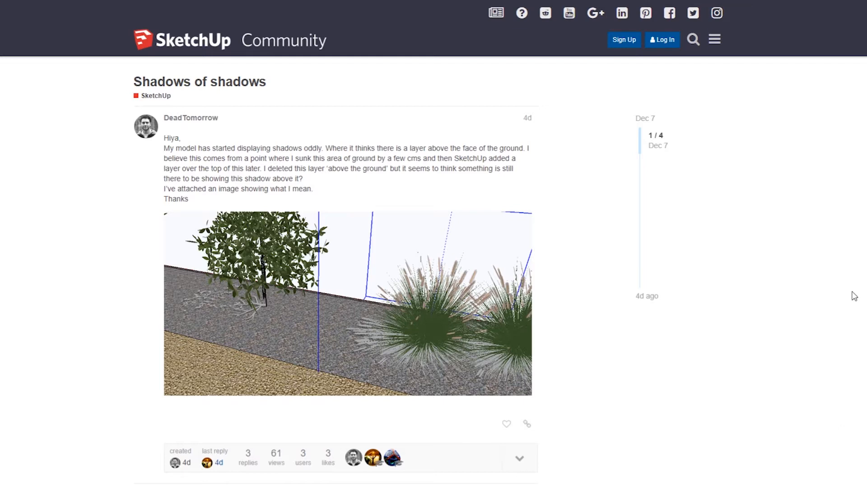
# Look through the Camera and View menus and confirm shadows are displayed in the model
pyautogui.scroll(-3)
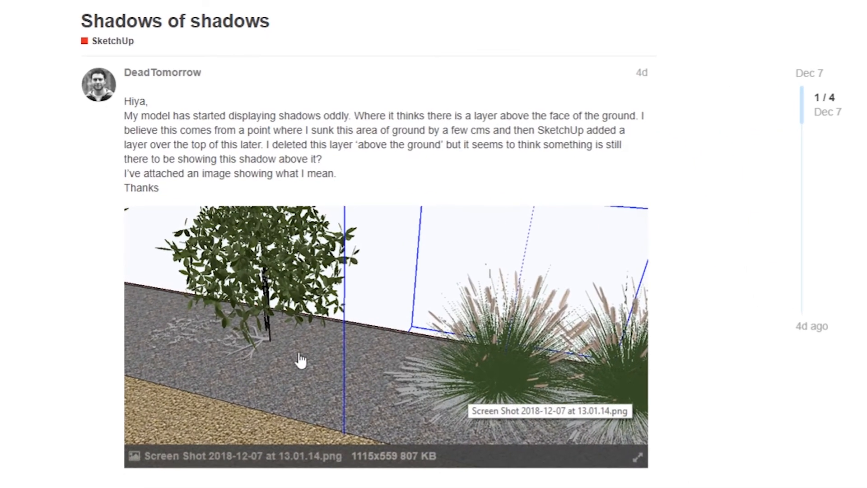
pyautogui.moveTo(452, 394)
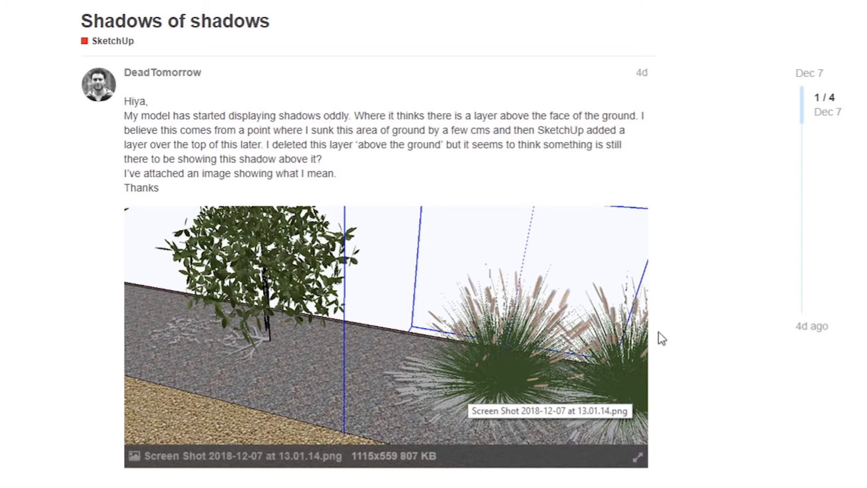
pyautogui.moveTo(730, 299)
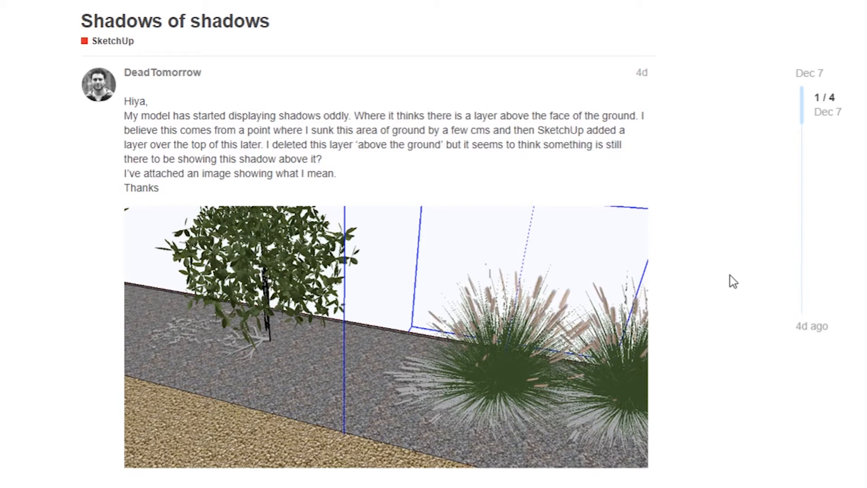
pyautogui.moveTo(734, 271)
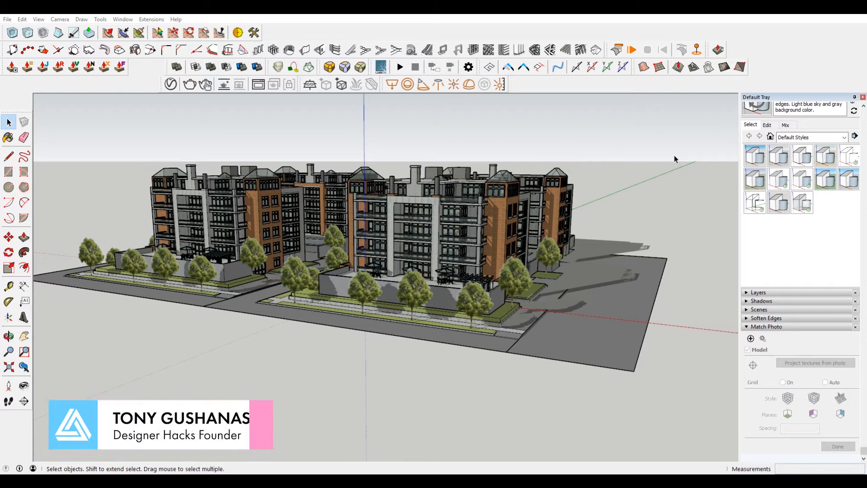
pyautogui.click(59, 19)
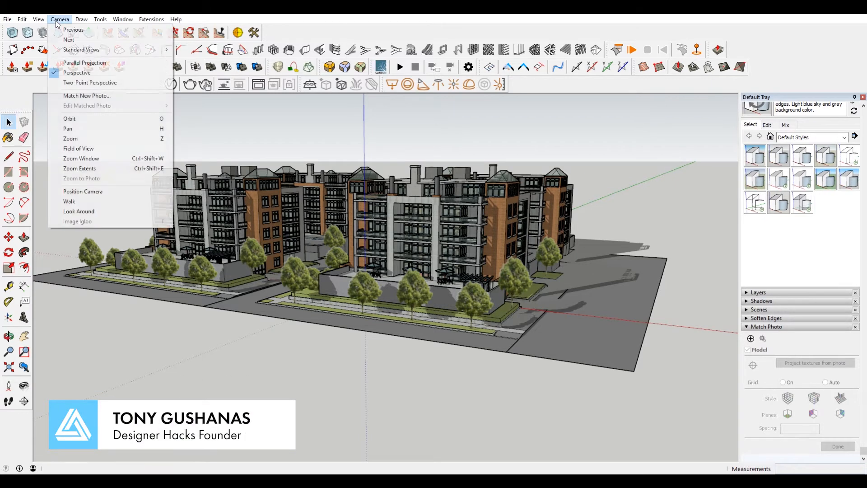
pyautogui.click(38, 19)
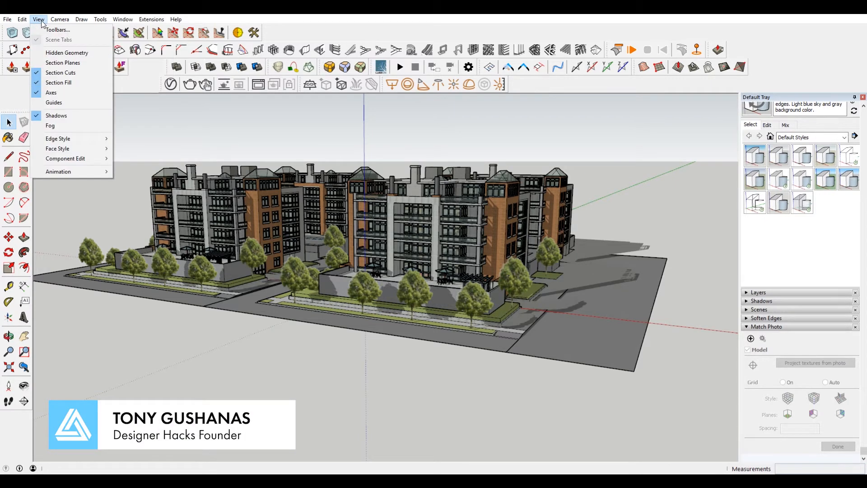
pyautogui.moveTo(56, 115)
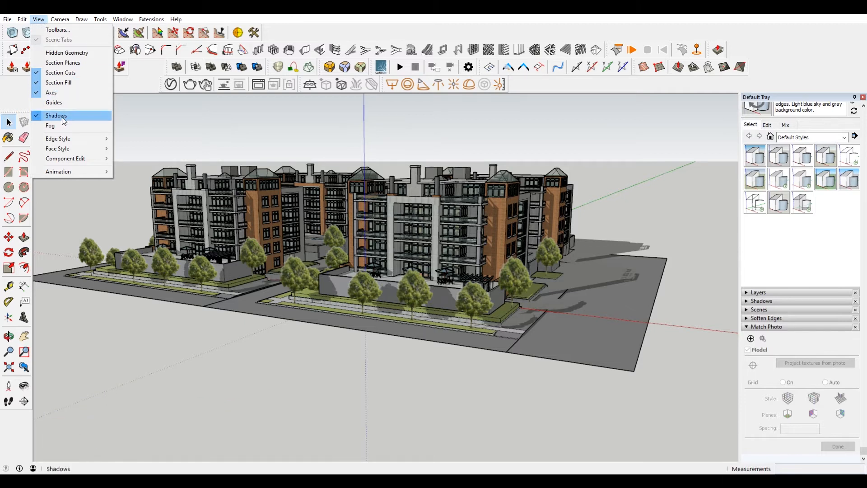
pyautogui.click(56, 116)
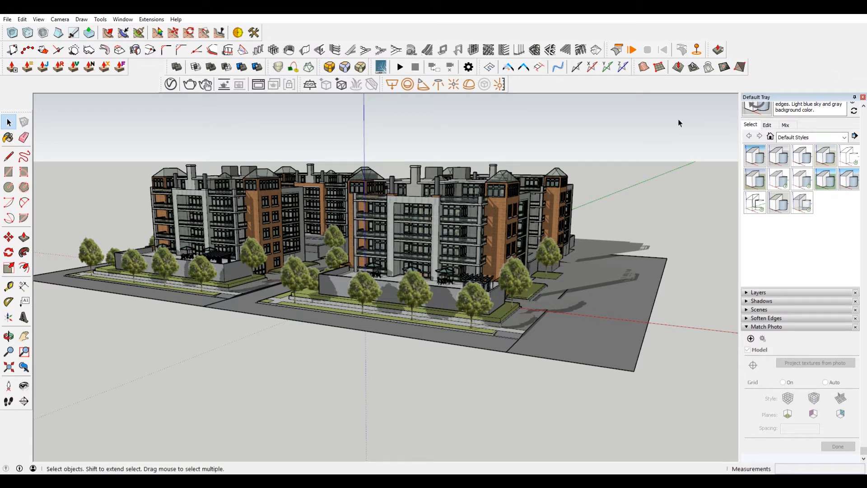
# Bring up the Shadows panel and set the Light slider to 89, keeping Dark at 45
pyautogui.click(122, 19)
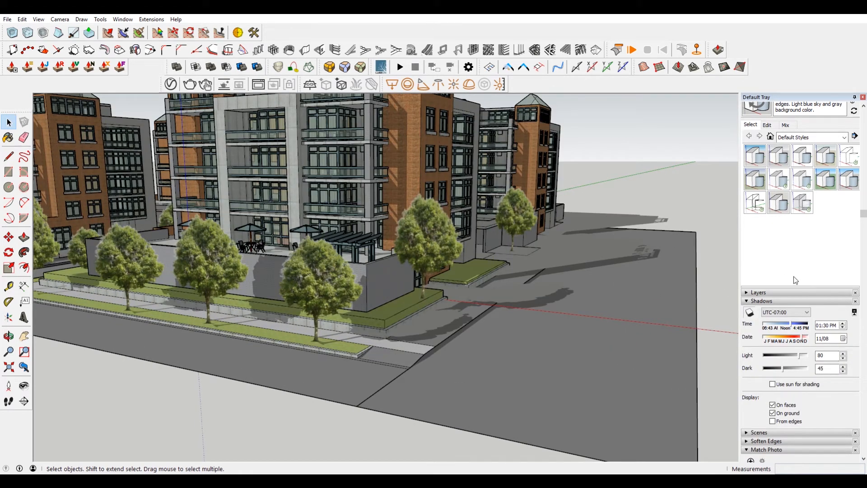
pyautogui.moveTo(805, 356); pyautogui.dragTo(766, 355)
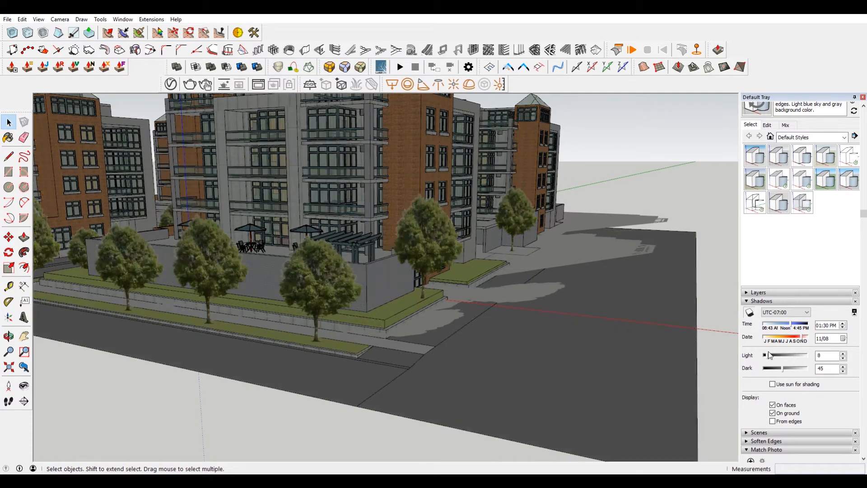
pyautogui.moveTo(769, 355); pyautogui.dragTo(802, 355)
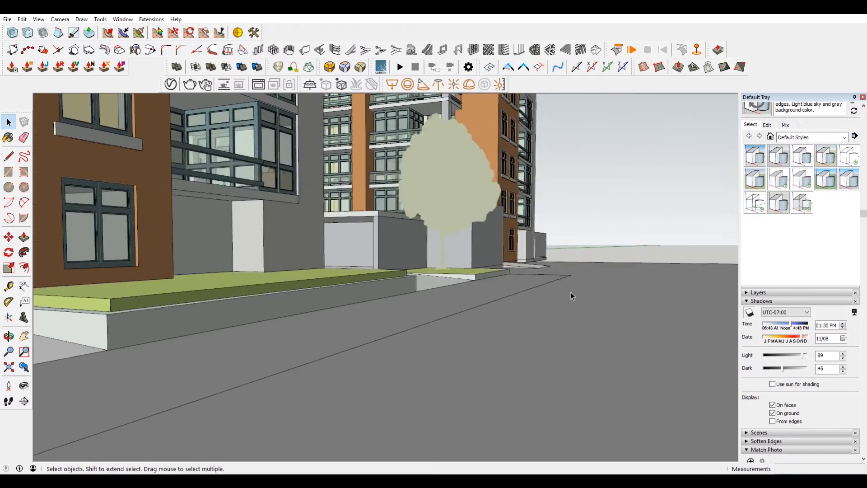
pyautogui.moveTo(592, 312)
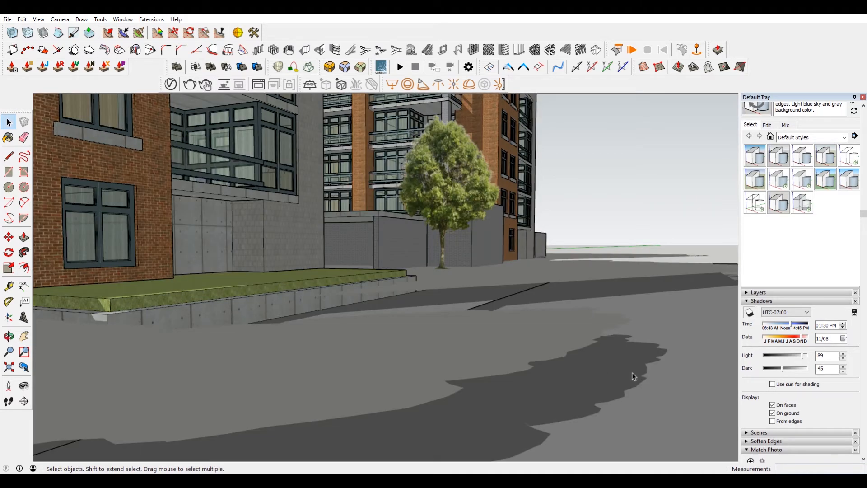
pyautogui.moveTo(570, 356)
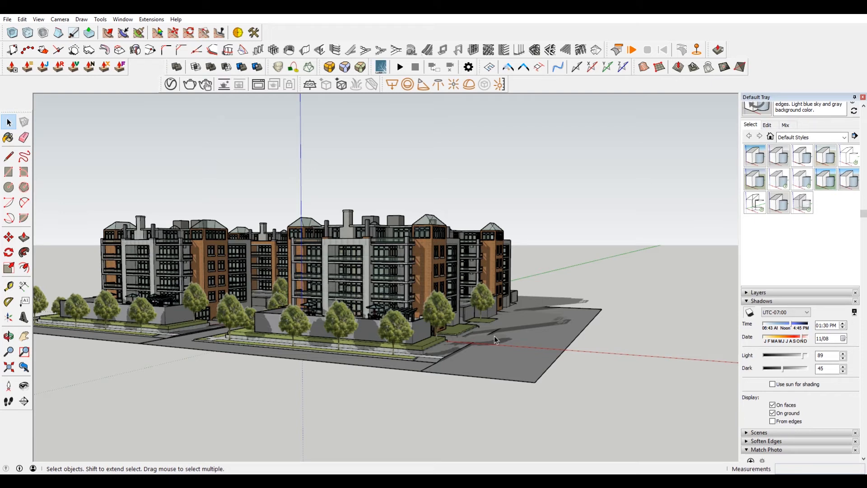
pyautogui.moveTo(333, 332)
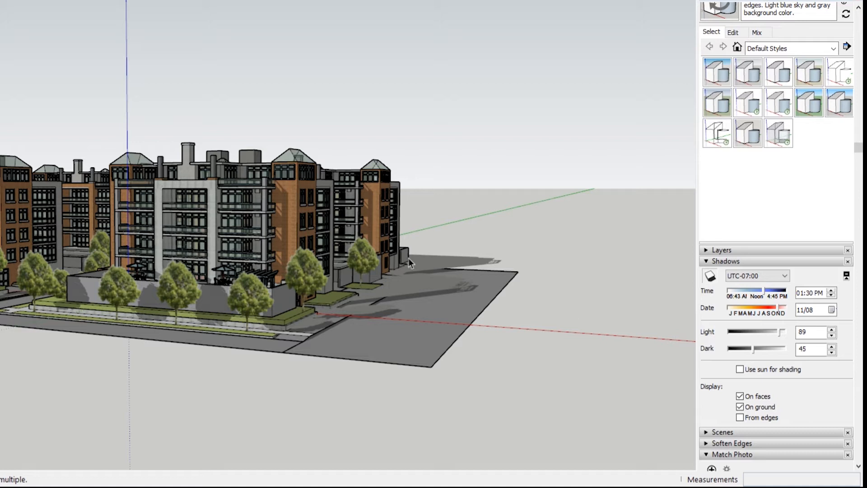
pyautogui.moveTo(469, 226)
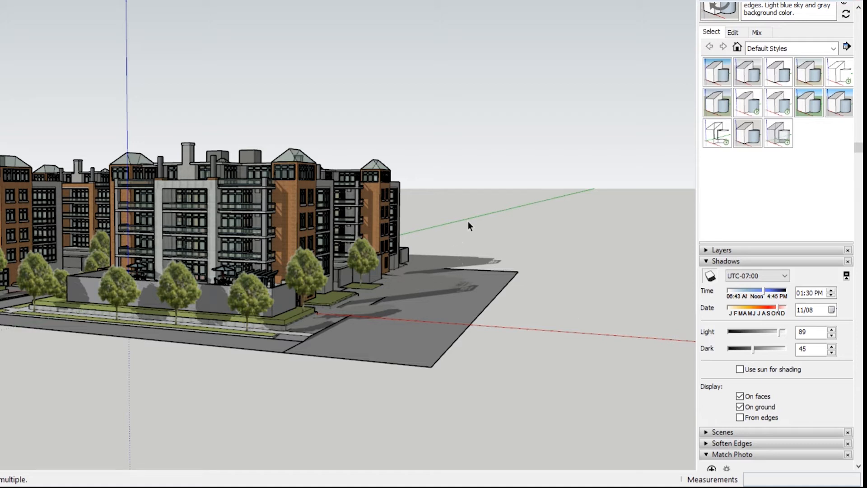
pyautogui.moveTo(604, 213)
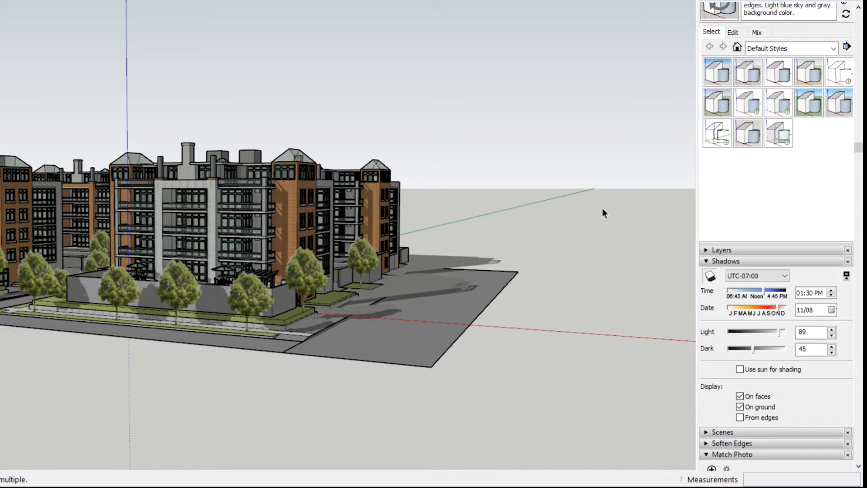
pyautogui.moveTo(116, 287)
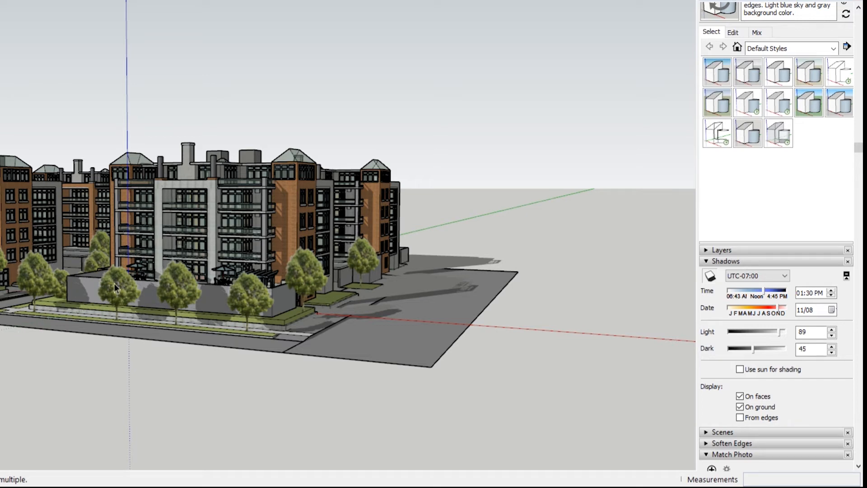
pyautogui.moveTo(308, 459)
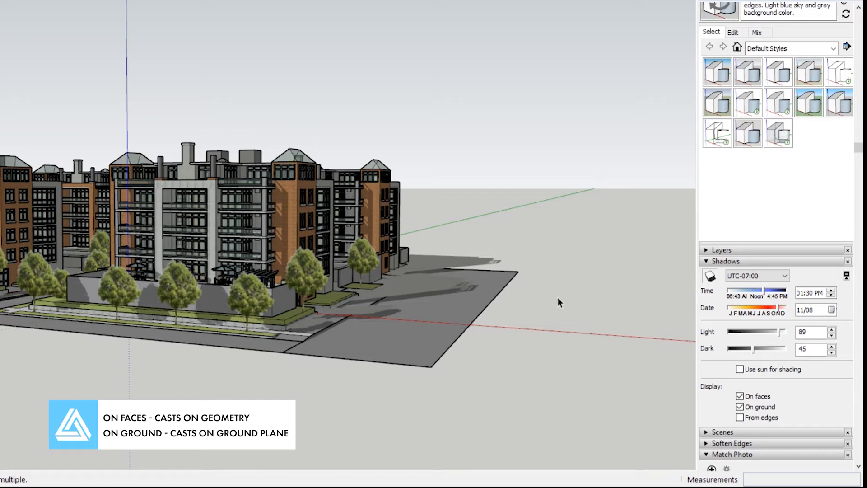
# Toggle On ground, then turn off On faces so shadows fall on the ground plane only
pyautogui.click(740, 407)
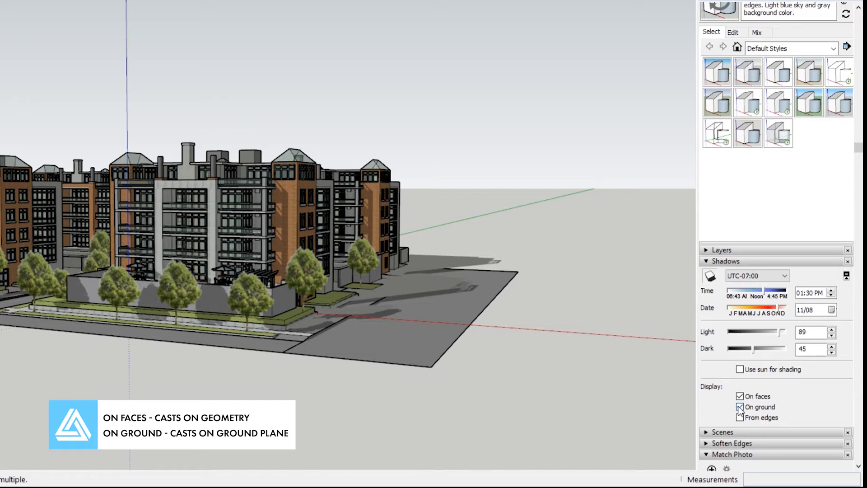
pyautogui.click(740, 407)
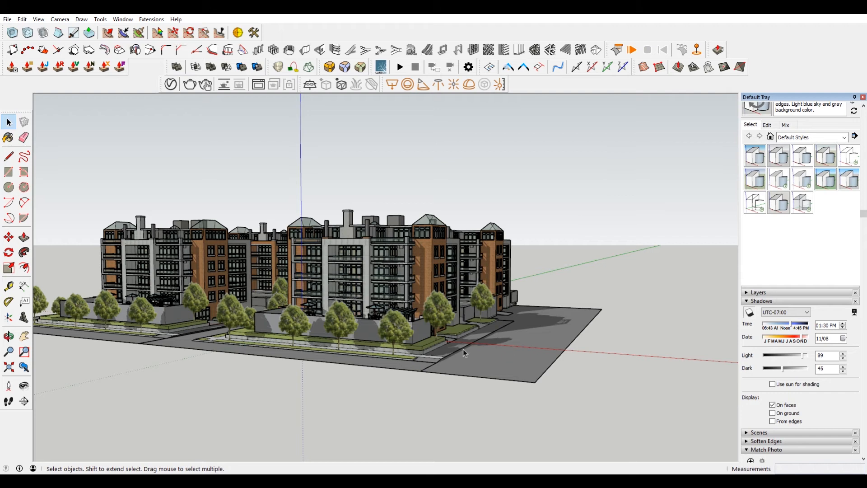
pyautogui.moveTo(608, 374)
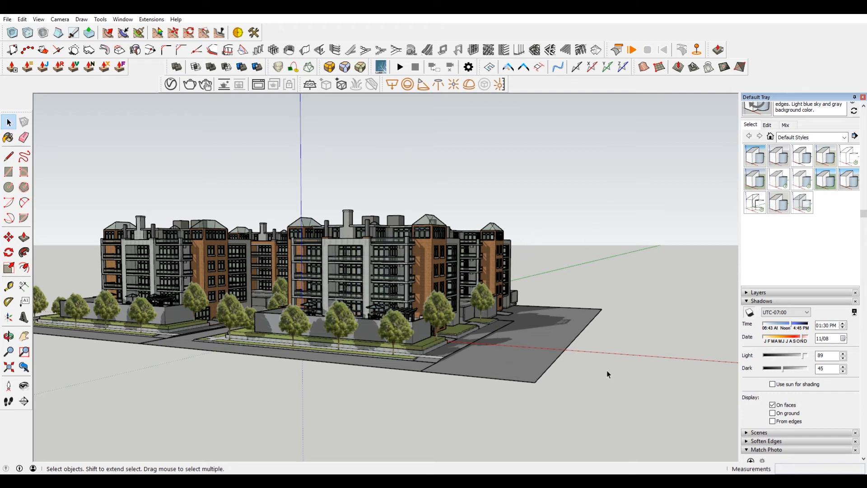
pyautogui.moveTo(606, 377)
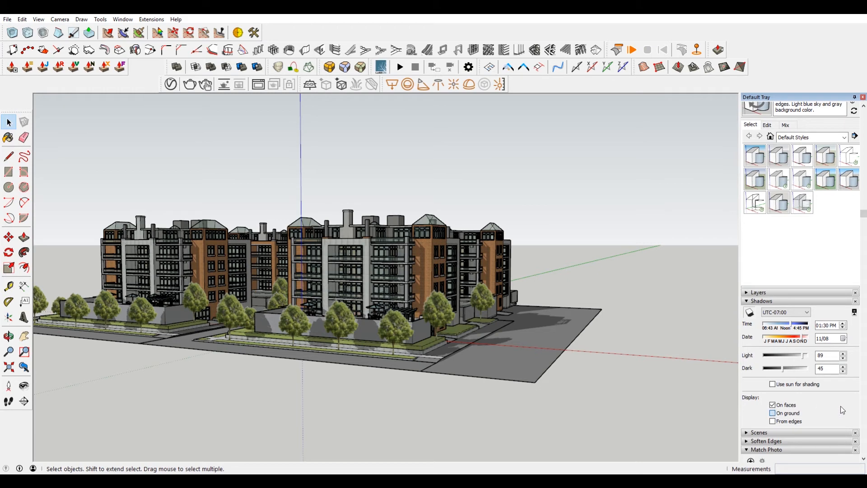
pyautogui.click(773, 413)
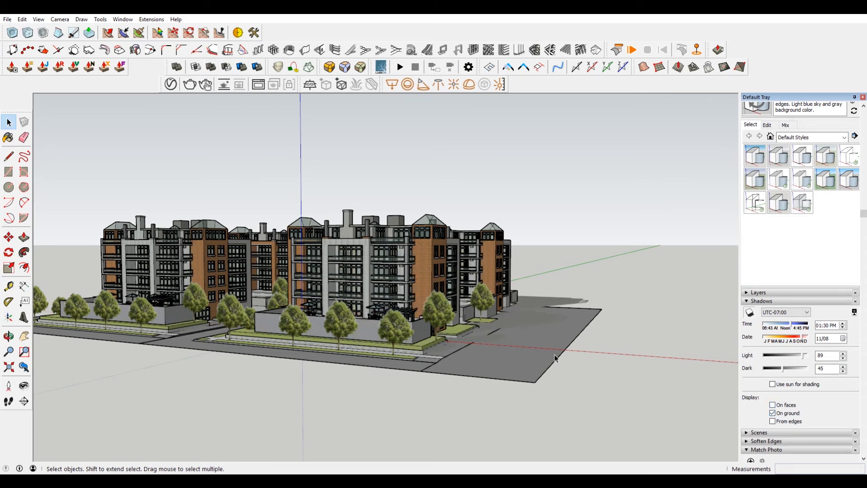
pyautogui.moveTo(756, 180)
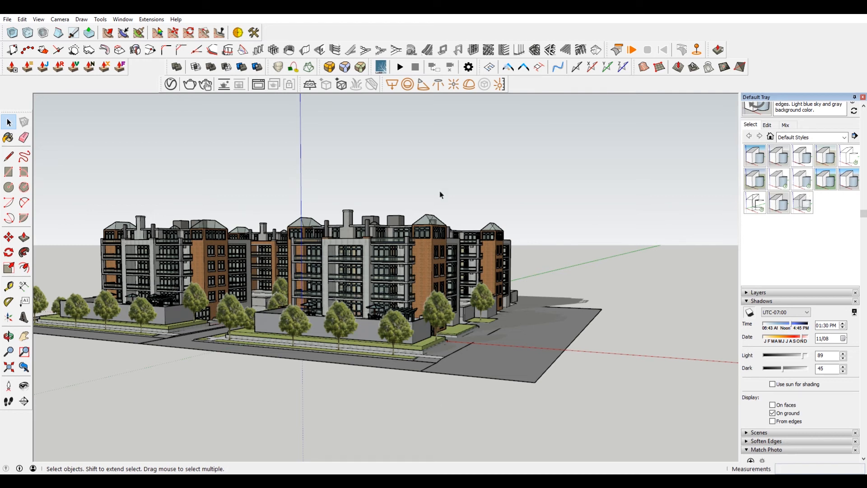
pyautogui.moveTo(572, 341)
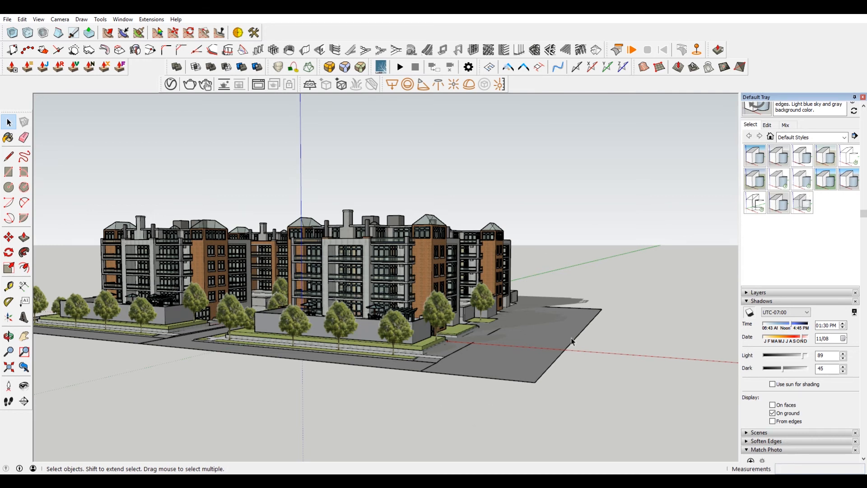
pyautogui.moveTo(511, 418)
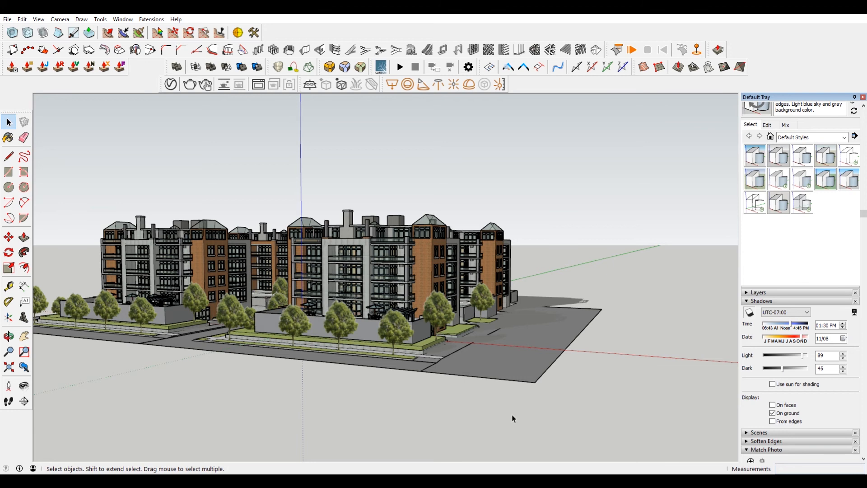
pyautogui.moveTo(611, 320)
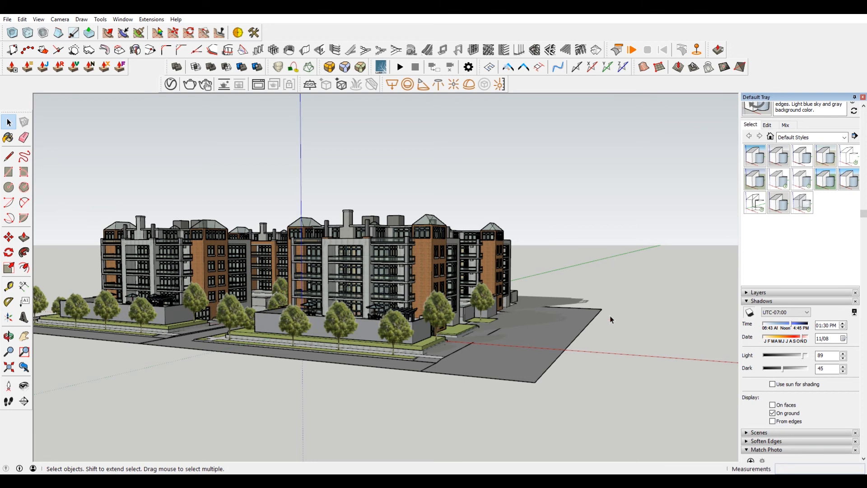
pyautogui.moveTo(612, 268)
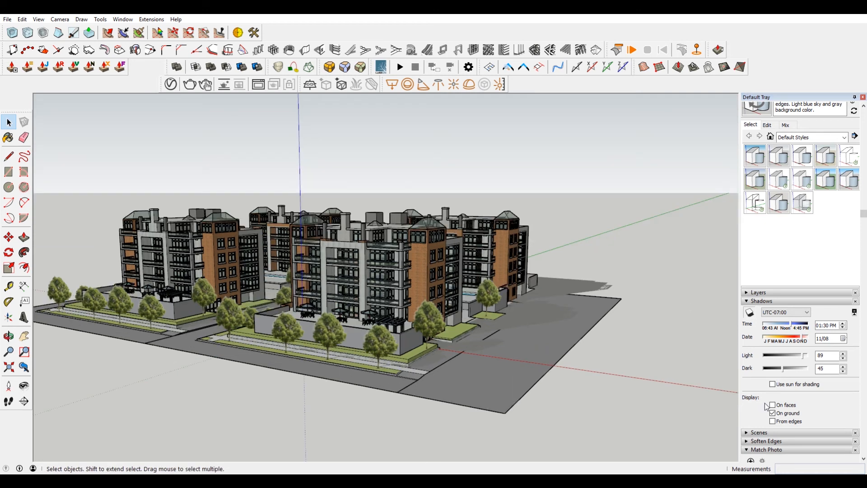
pyautogui.click(773, 412)
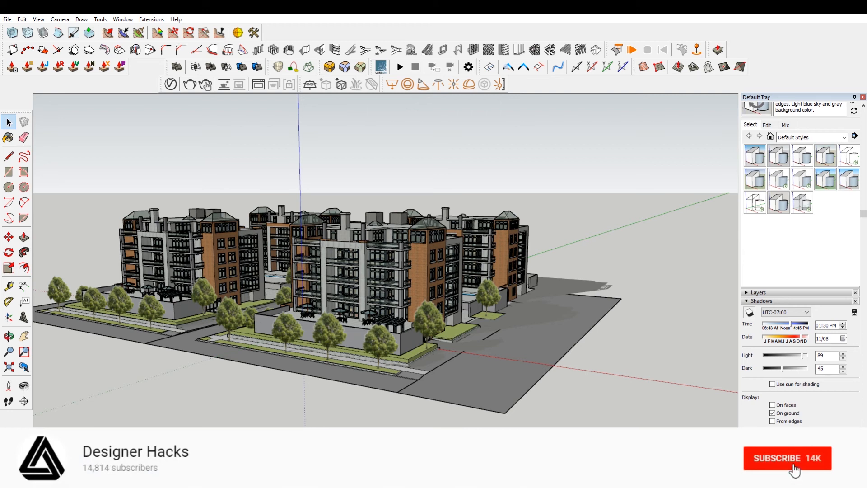
pyautogui.click(788, 458)
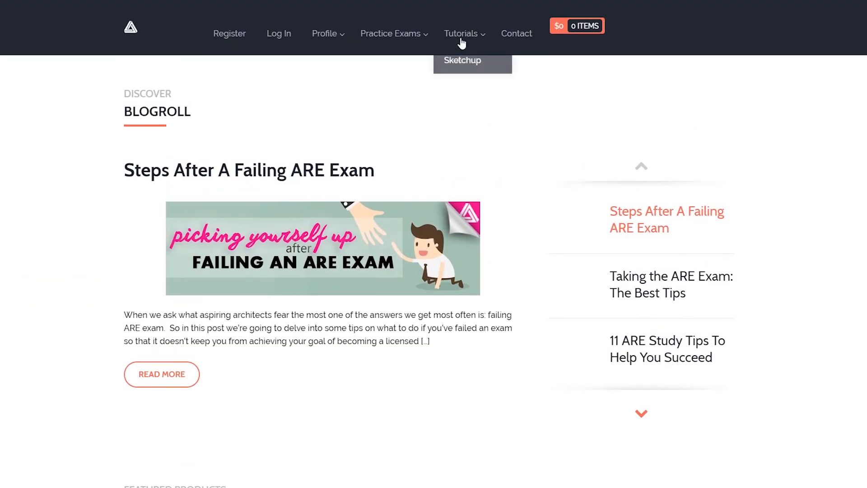
# Go to the SketchUp tutorials page from the Tutorials menu
pyautogui.click(463, 60)
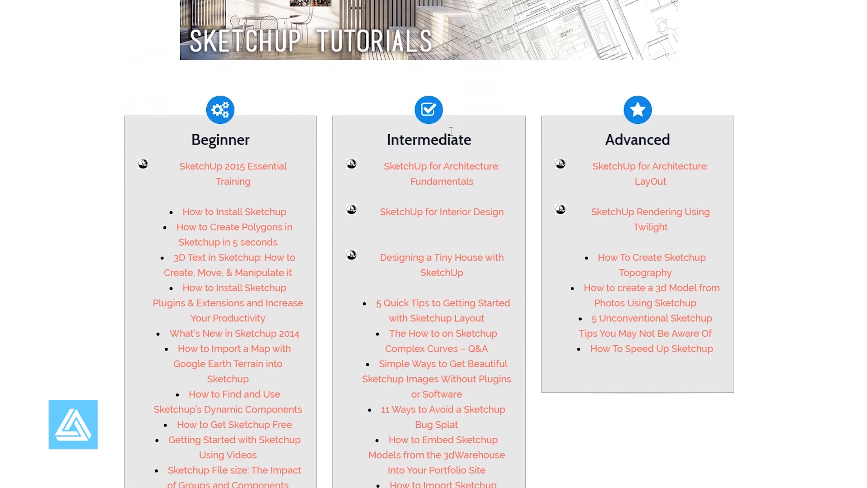